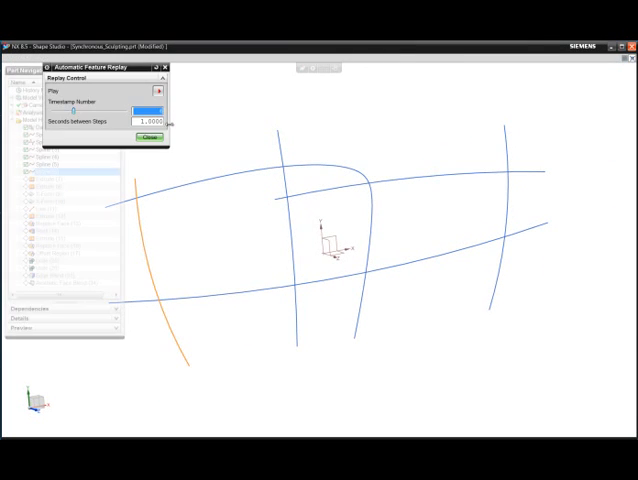
Step: Replay the part history with Automatic Feature Replay at 1.0 second between steps
click(157, 92)
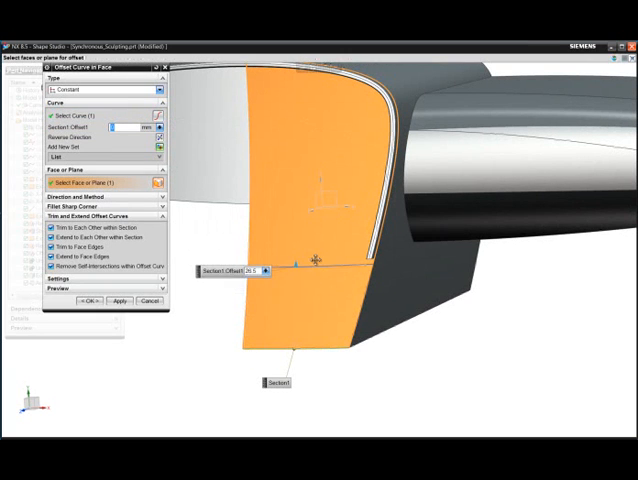
Step: Offset the edge curve 26.5 mm across the orange handle face
click(92, 301)
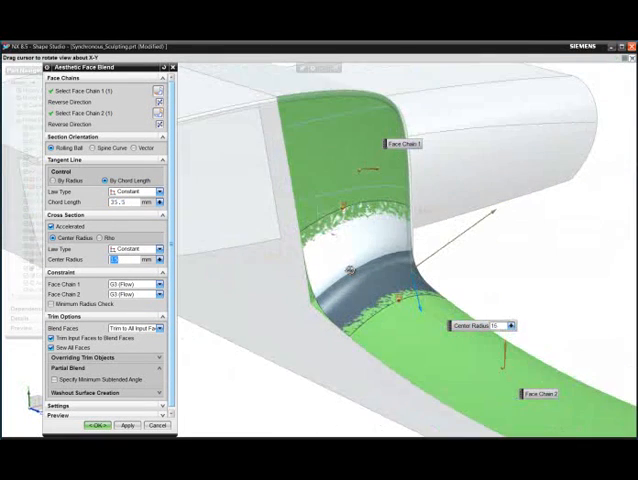
Step: Blend the two green face chains using Rolling Ball, G3 (Flow) and center radius 15
click(95, 425)
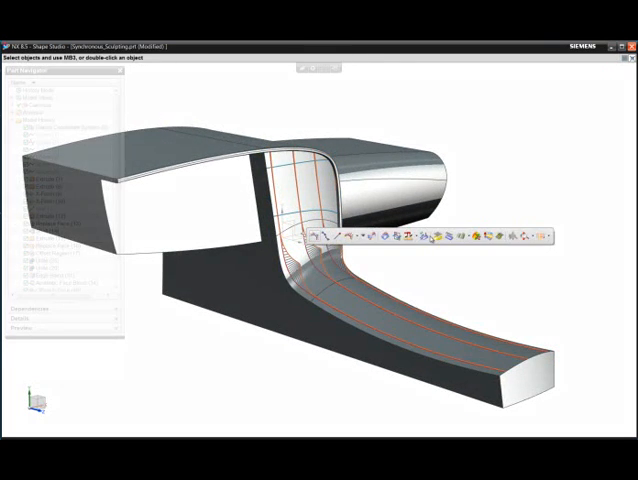
Step: Show isoline highlight lines on the three blended handle faces
click(310, 237)
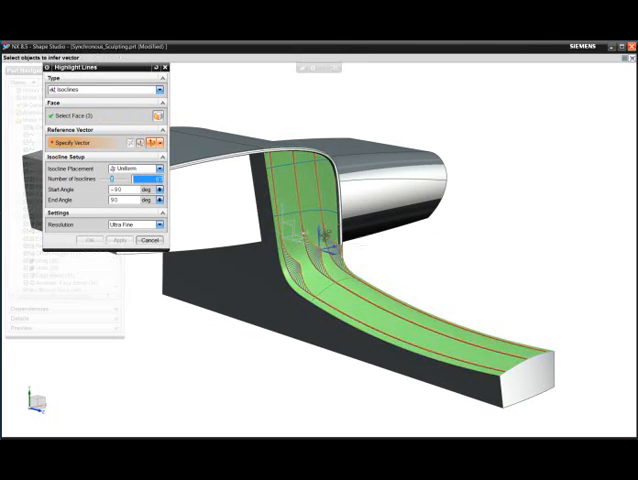